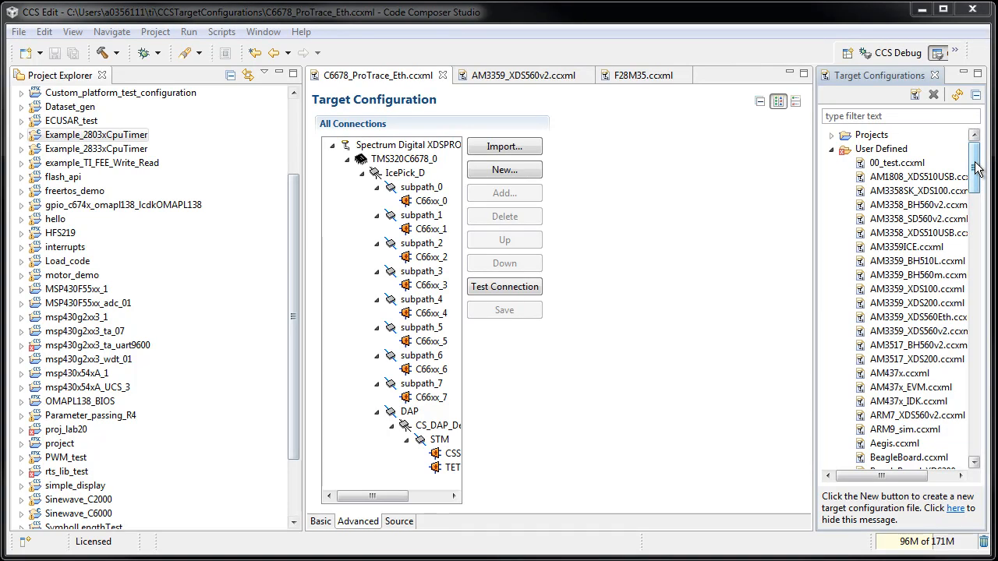
Step: Close the Target Configurations view after scrolling through the list
{"action": "scroll", "scroll_direction": "down", "scroll_amount": 3}
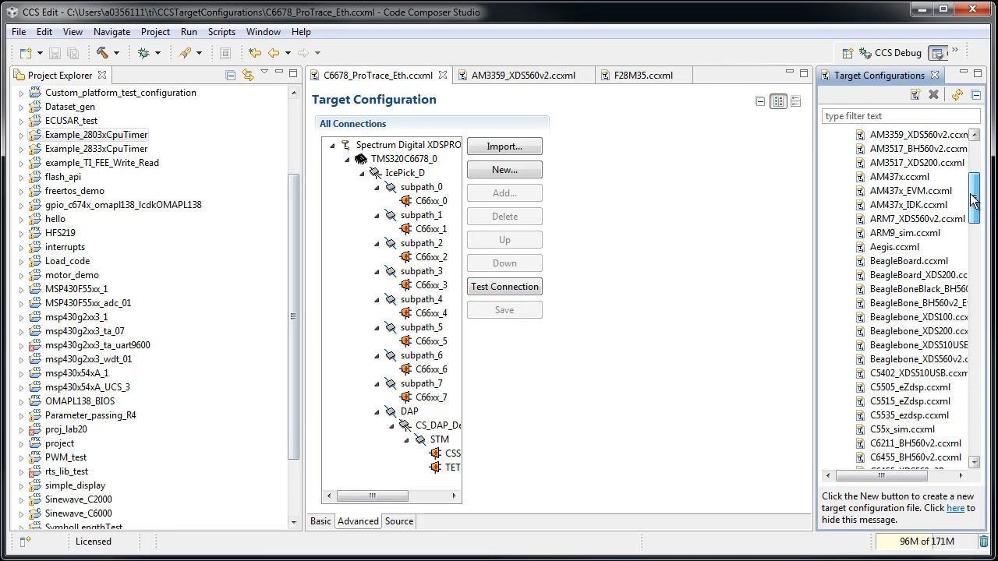
{"action": "scroll", "scroll_direction": "down", "scroll_amount": 3}
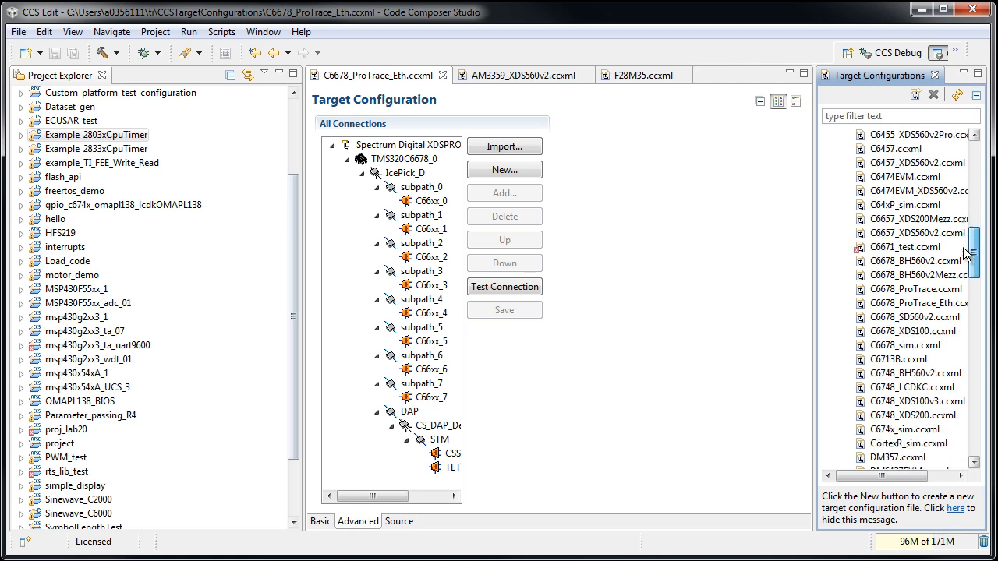
{"action": "scroll", "scroll_direction": "down", "scroll_amount": 3}
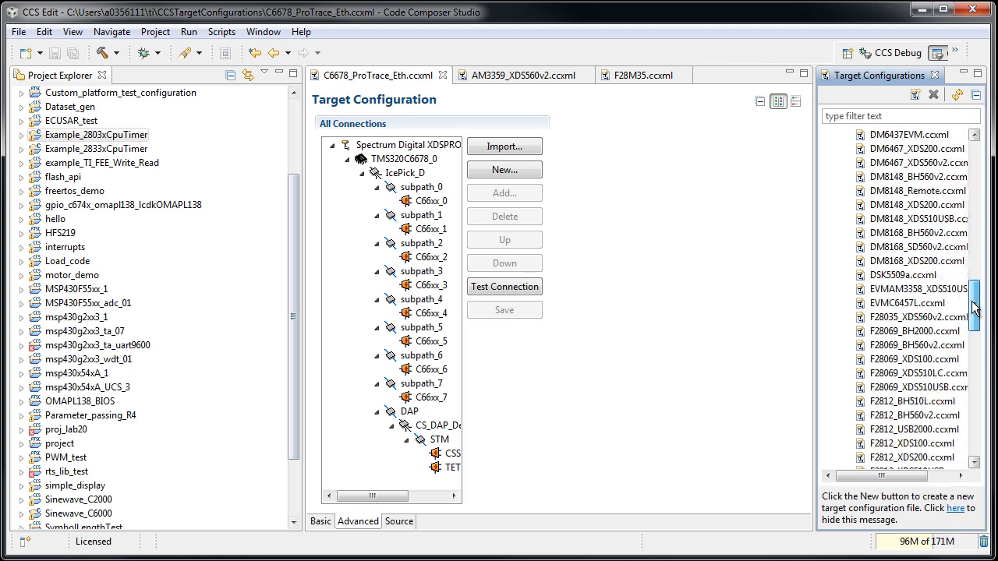
{"action": "scroll", "scroll_direction": "down", "scroll_amount": 3}
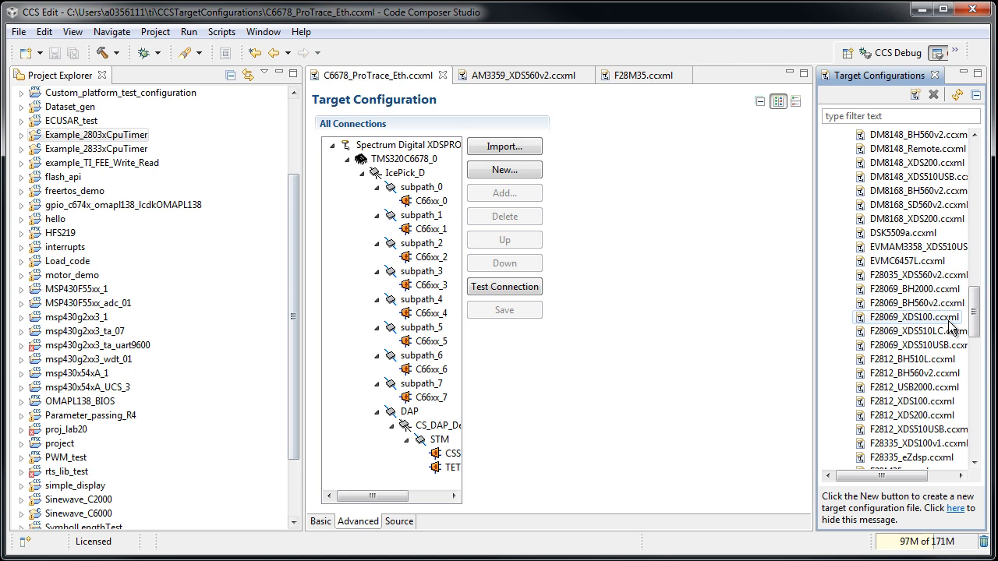
{"action": "mouse_move", "coordinate": [905, 246]}
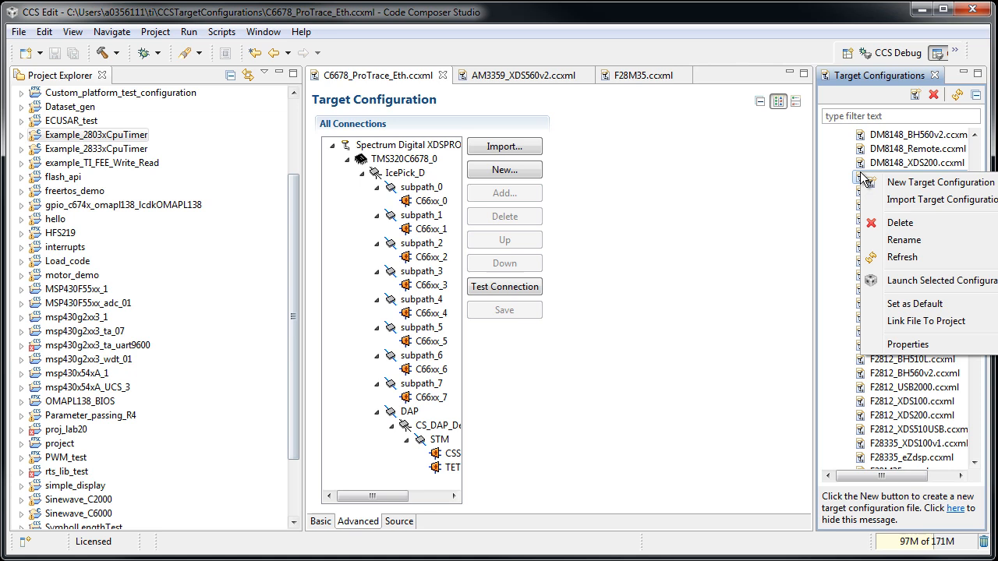
{"action": "mouse_move", "coordinate": [891, 281]}
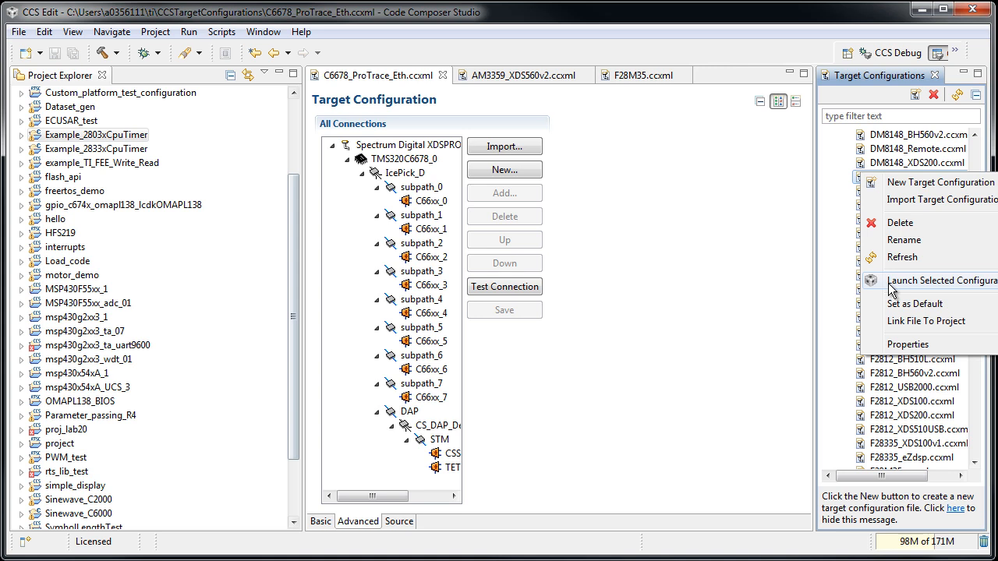
{"action": "mouse_move", "coordinate": [892, 92]}
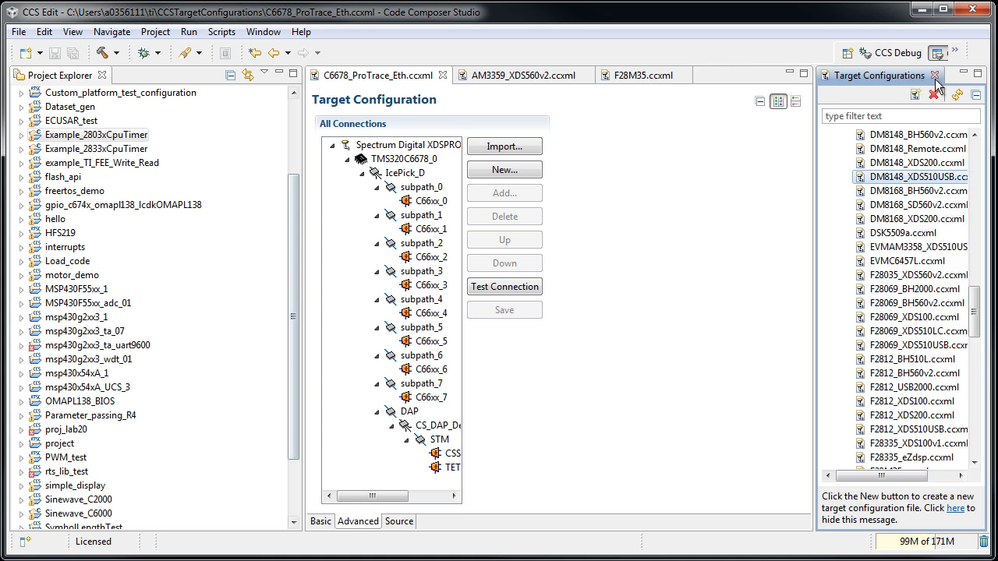
{"action": "left_click", "coordinate": [942, 75]}
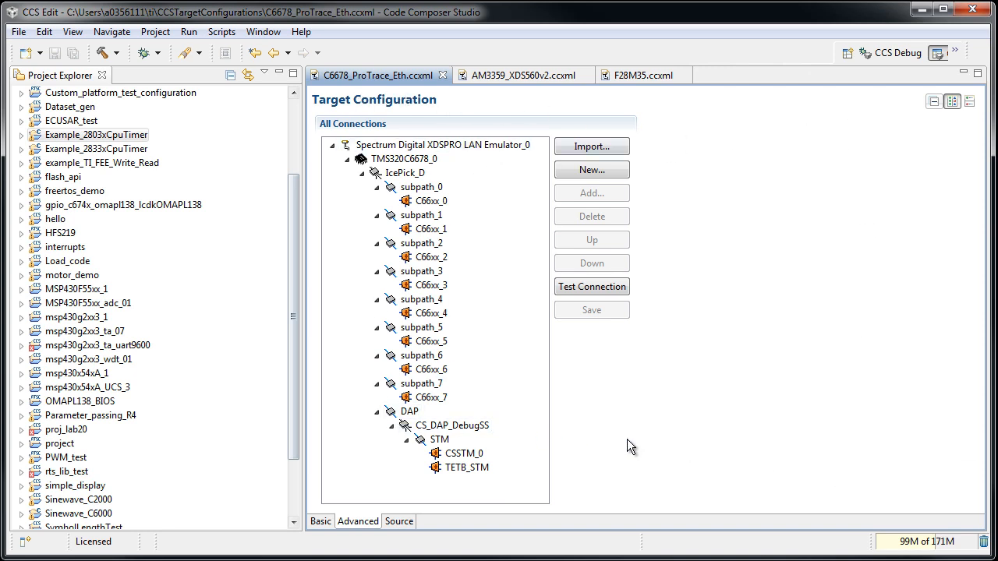
{"action": "mouse_move", "coordinate": [330, 86]}
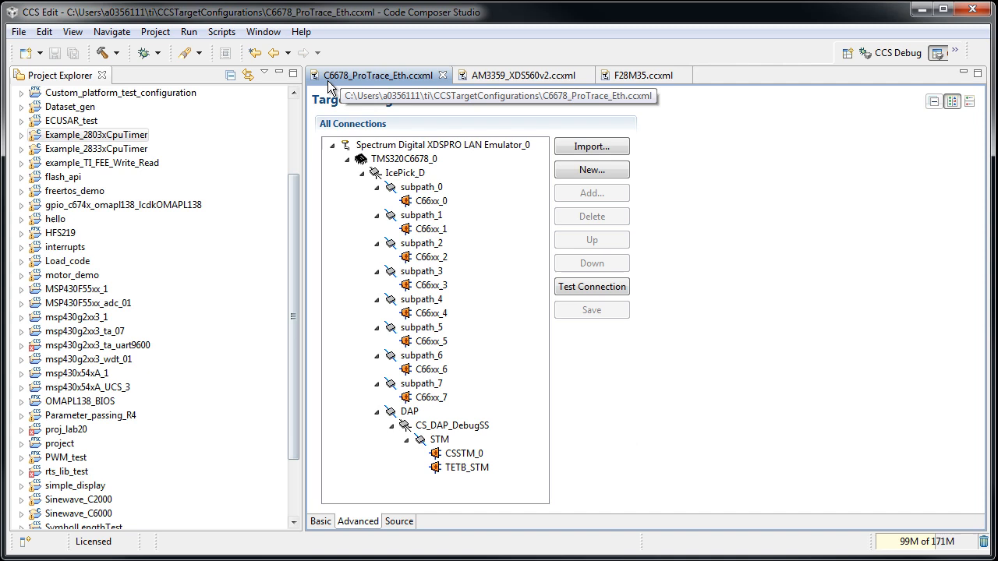
{"action": "mouse_move", "coordinate": [399, 86]}
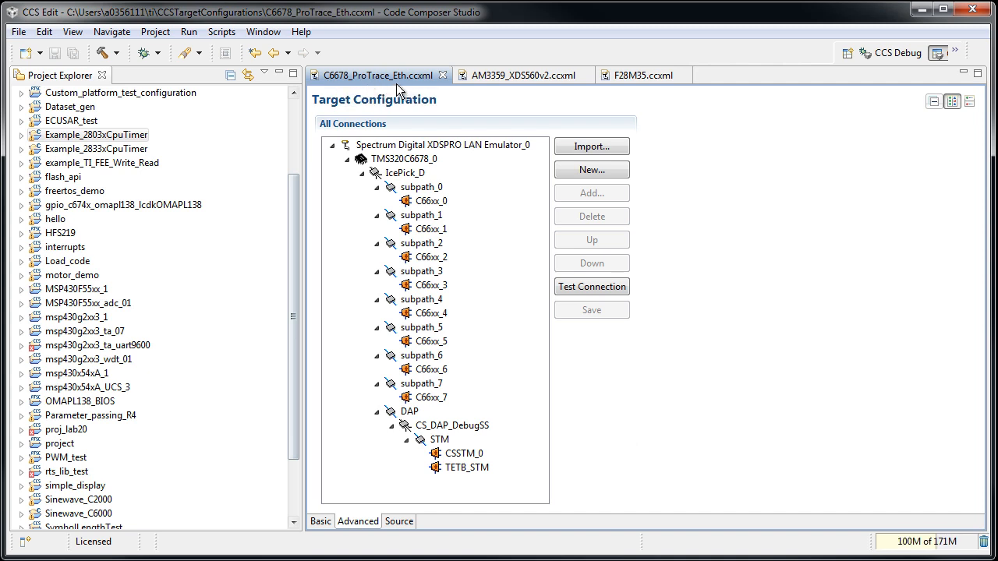
{"action": "mouse_move", "coordinate": [420, 131]}
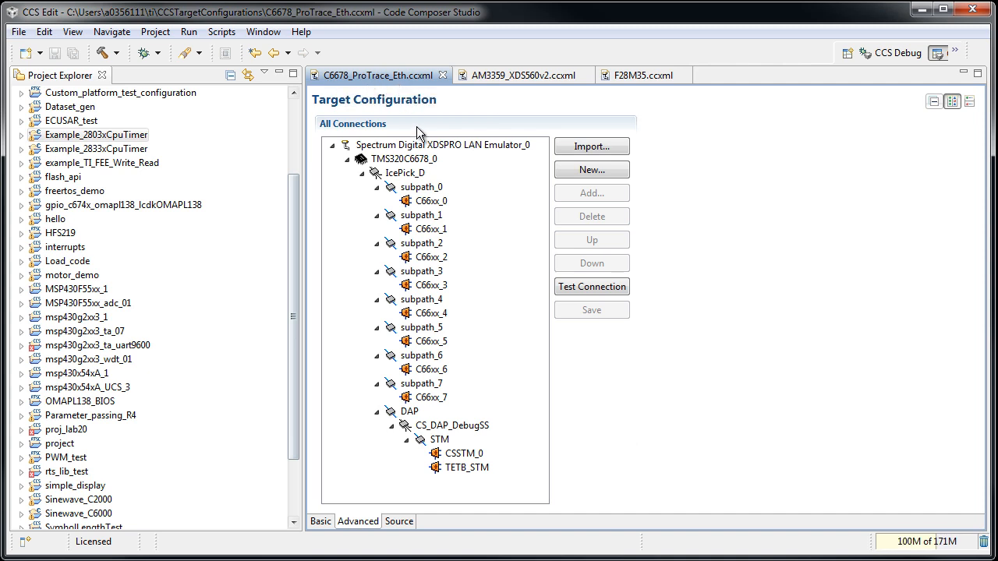
Step: Select the emulator connection, then the C66xx_0 core to show its CPU properties
{"action": "left_click", "coordinate": [441, 145]}
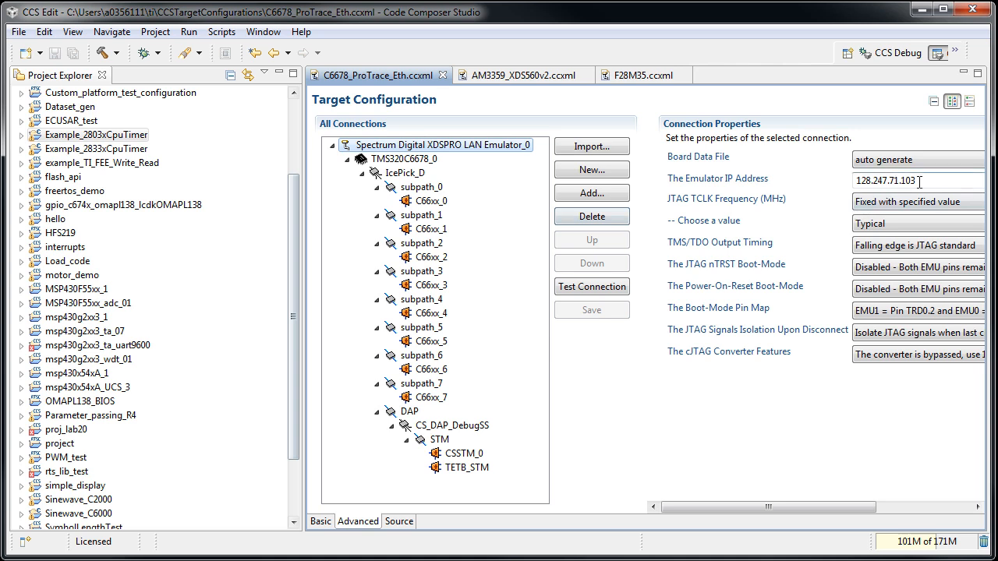
{"action": "left_click", "coordinate": [427, 200]}
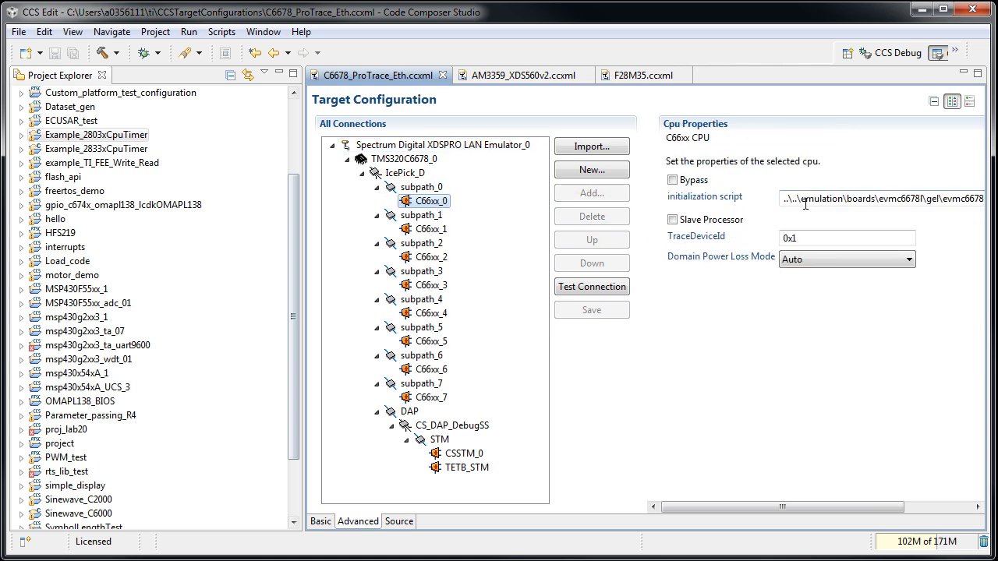
{"action": "mouse_move", "coordinate": [143, 53]}
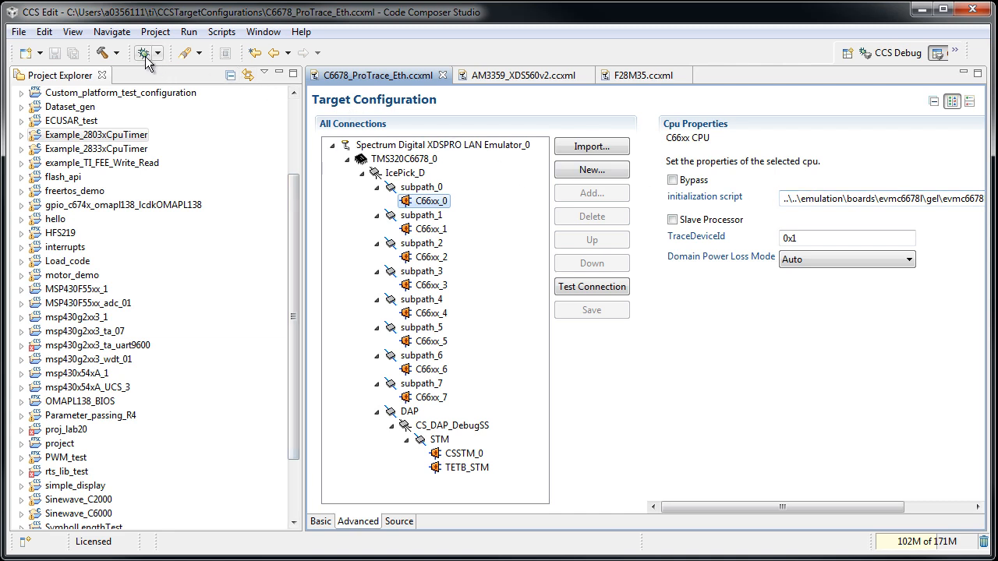
{"action": "mouse_move", "coordinate": [147, 53]}
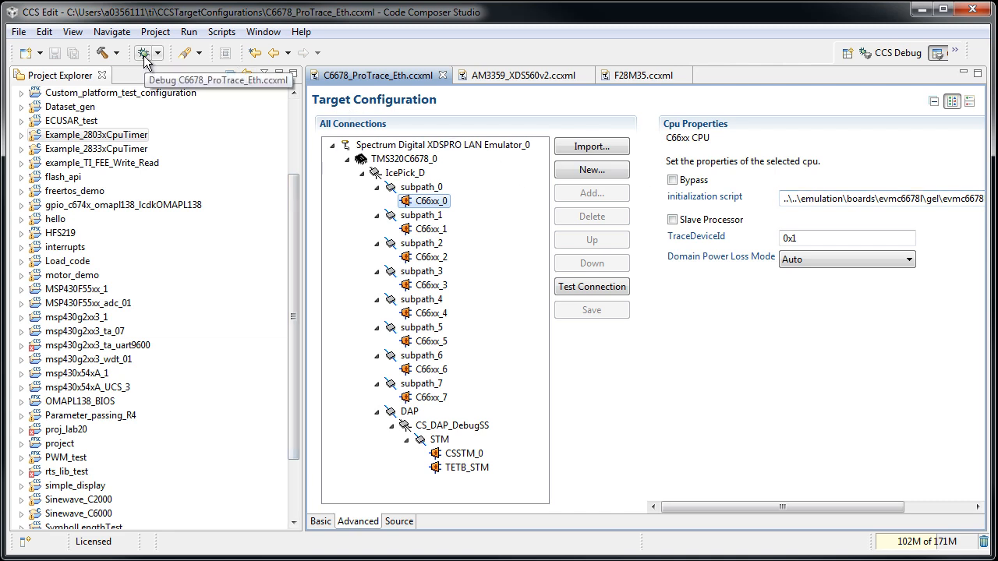